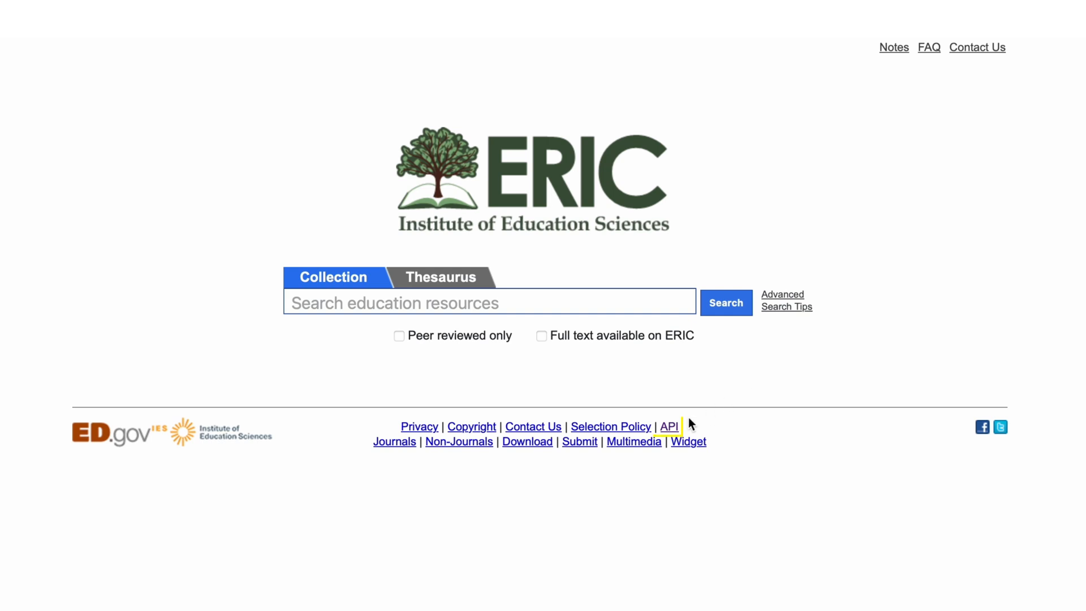
Follow the API link from the ERIC homepage to reach the metadata search endpoint form
left_click(666, 426)
type("2")
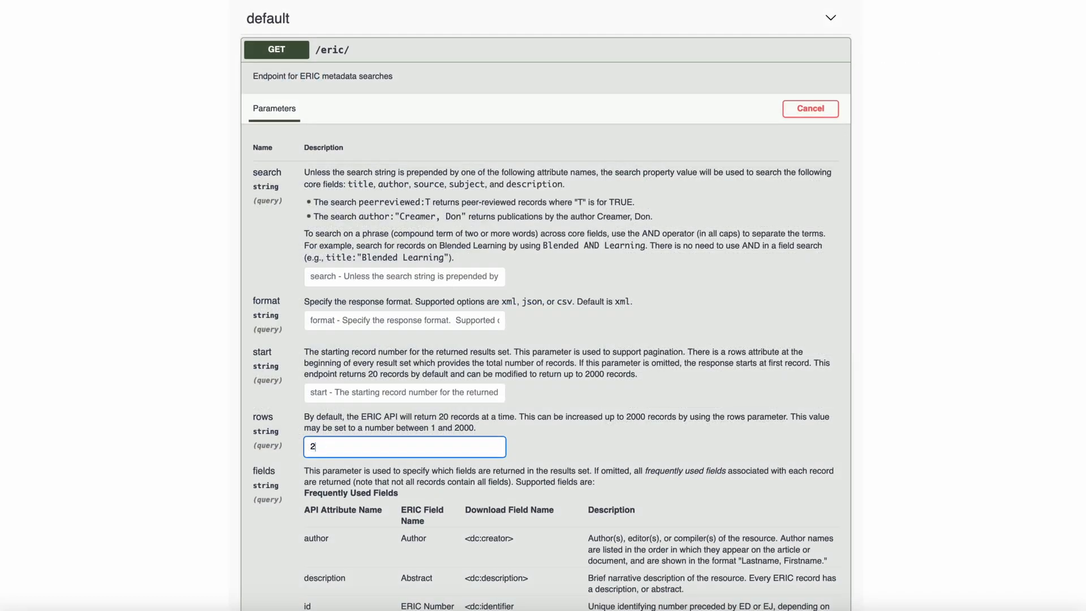
Make the rows parameter 2000 so each request returns 2000 records
type("000")
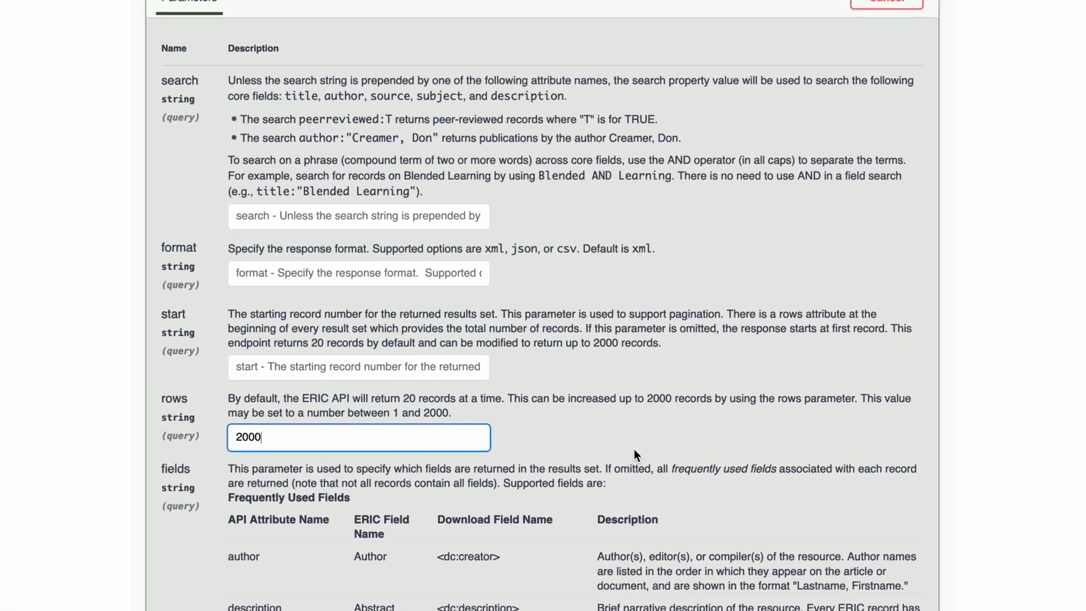
scroll("down", 3)
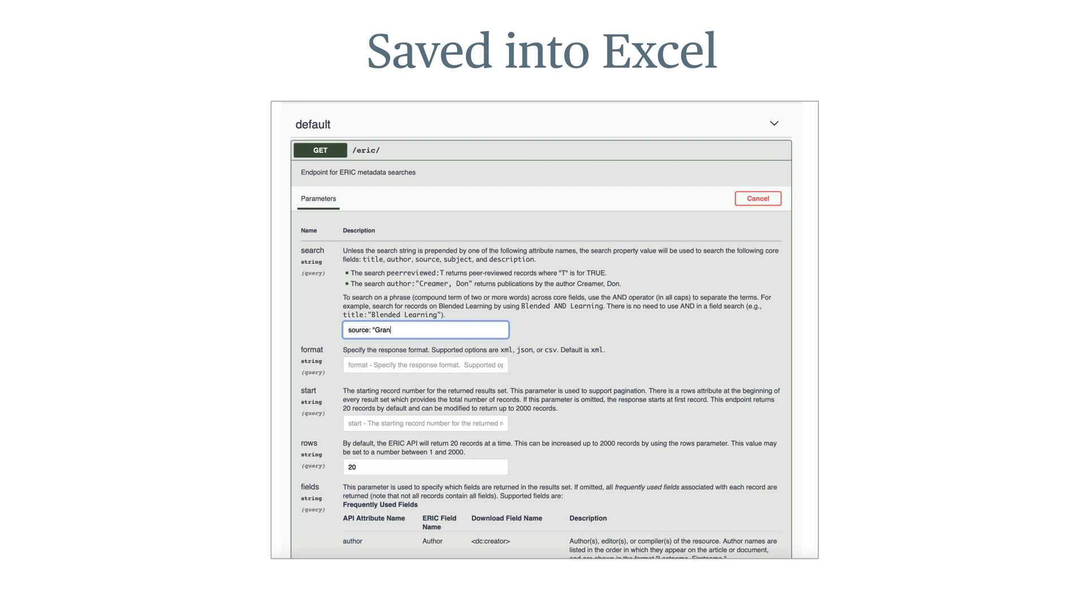
Fill the search with source "Grantee Submission", csv format, start 1 and rows 2000
type("tee Submission\"")
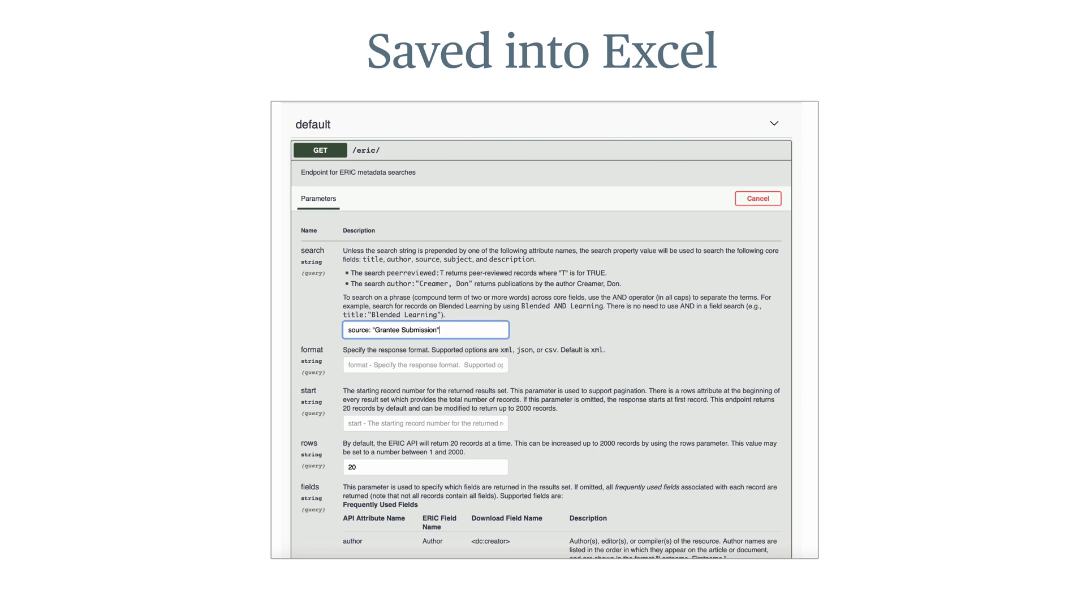
left_click(425, 365)
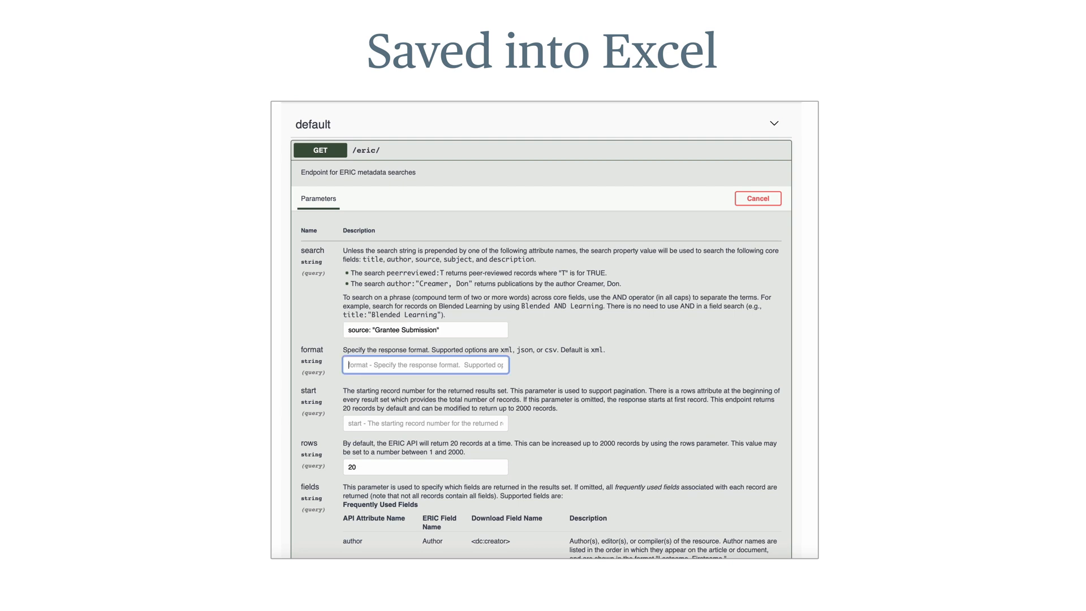
type("1")
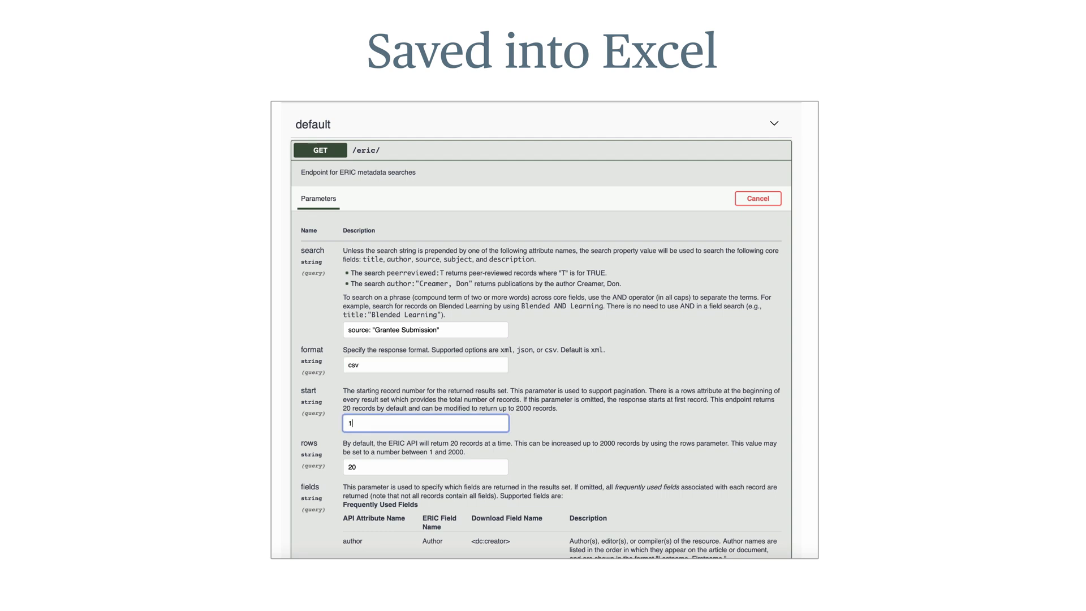
type("2000")
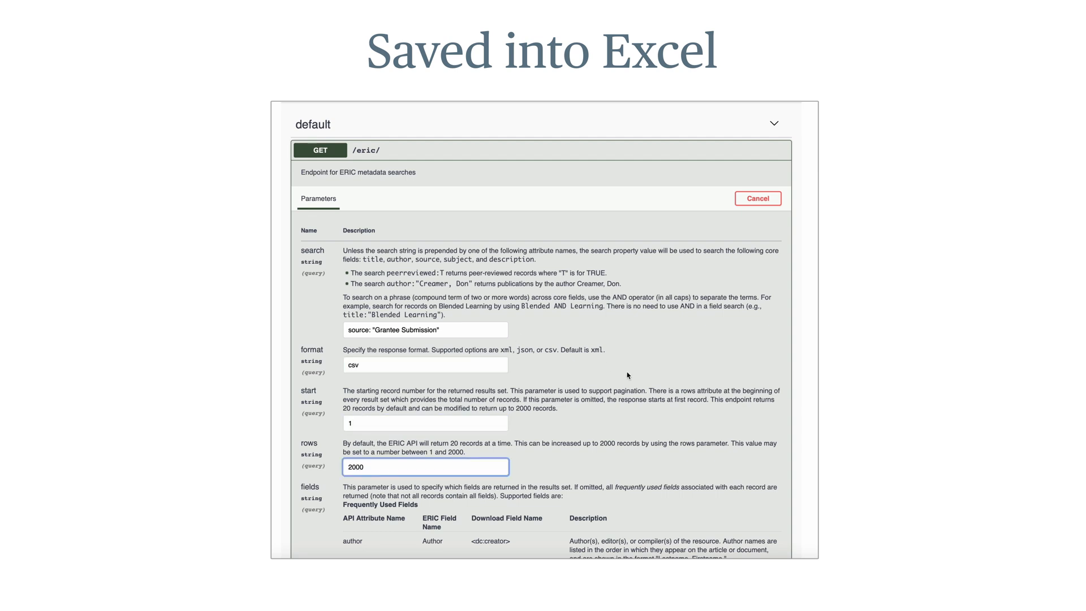
Execute the request and download the CSV response body
scroll("down", 3)
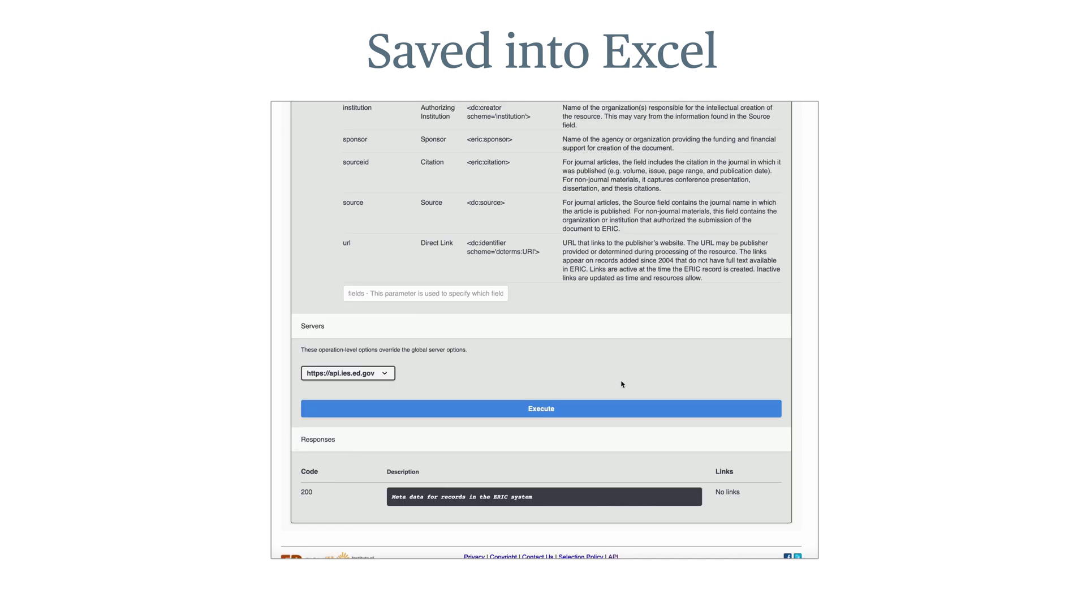
left_click(541, 408)
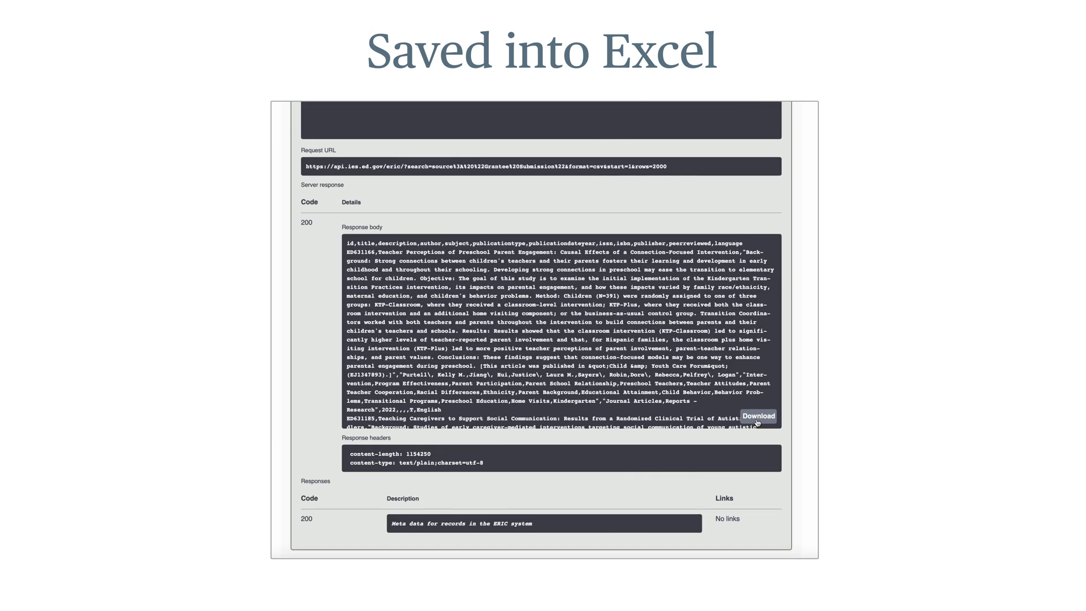
left_click(757, 194)
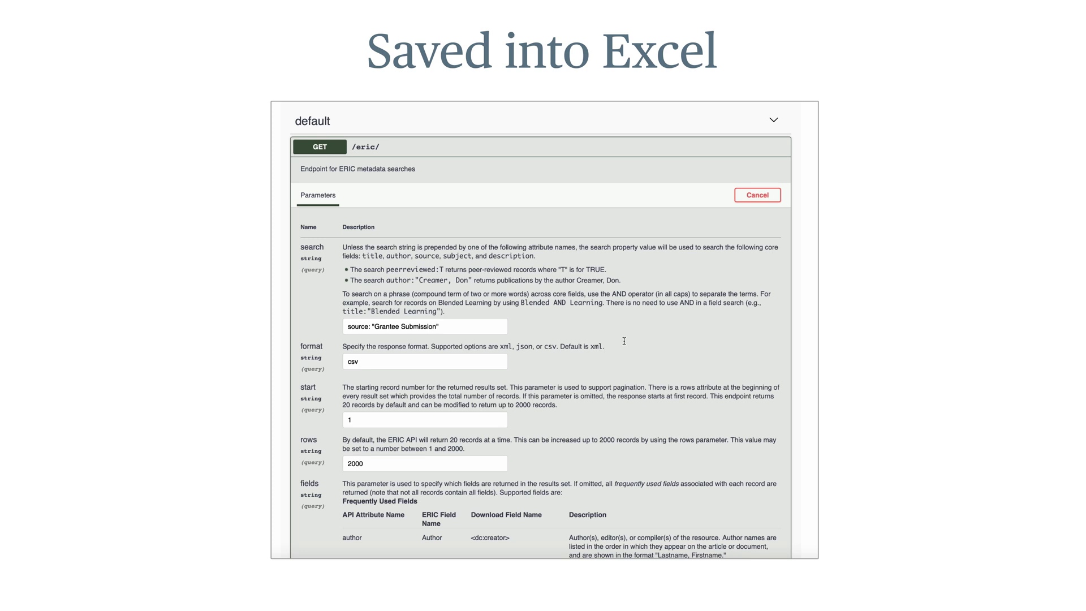
Change the start parameter to 2001 for the next 2000-record batch
left_click(426, 418)
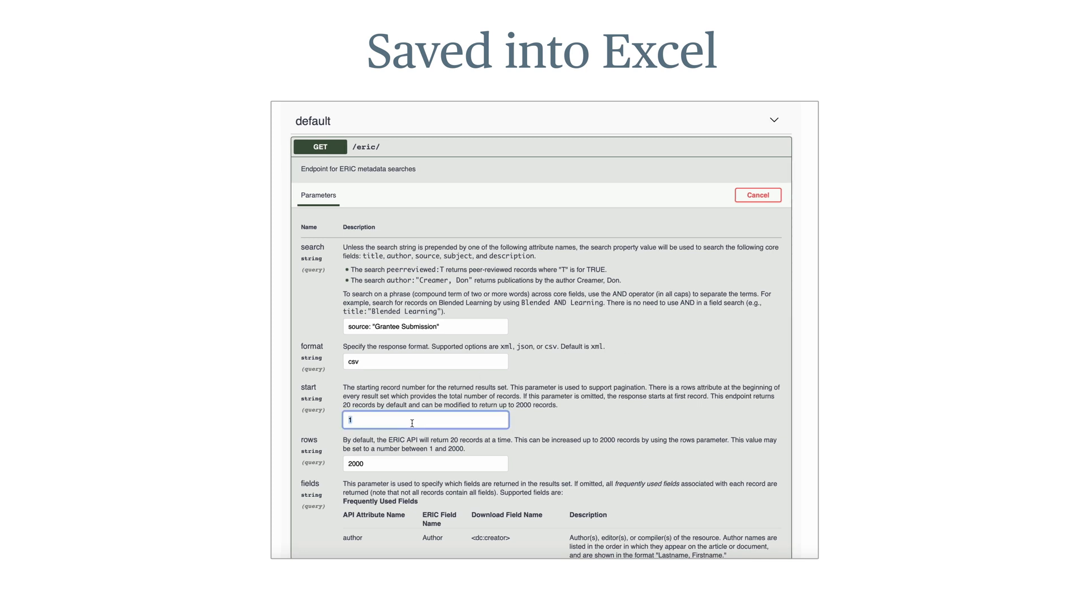
type("2001")
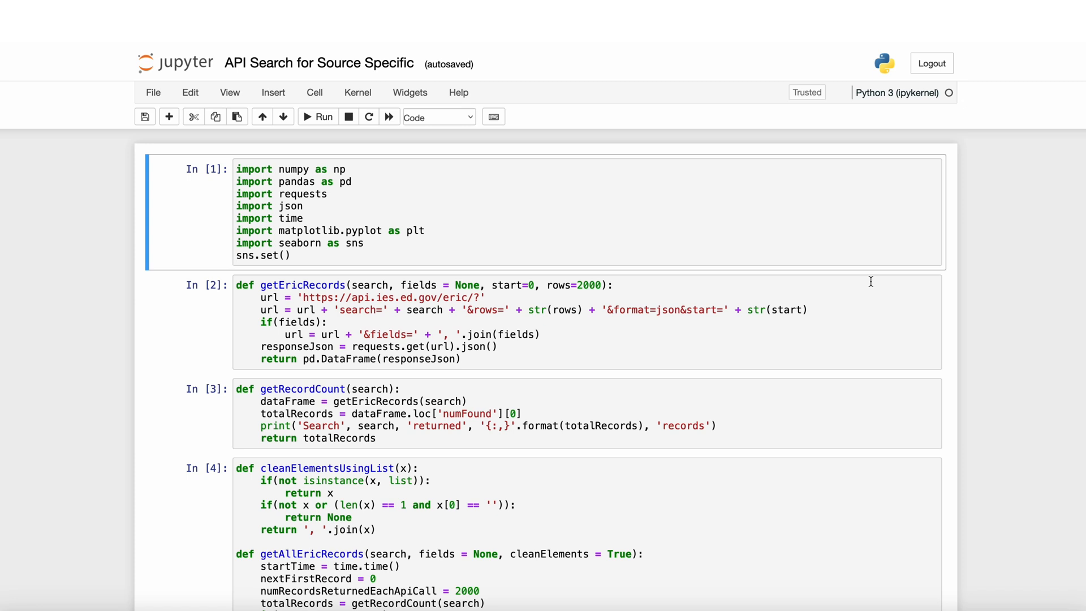
mouse_move(1014, 286)
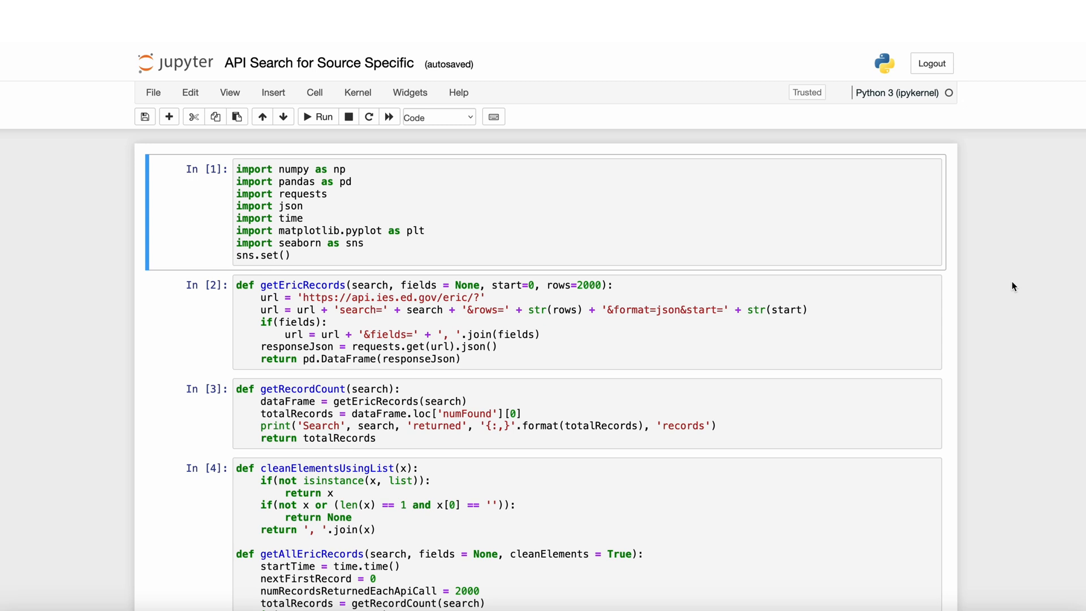
Scroll to the Out[8] results showing 3,407 Grantee Submission records across 34 fields
scroll("down", 3)
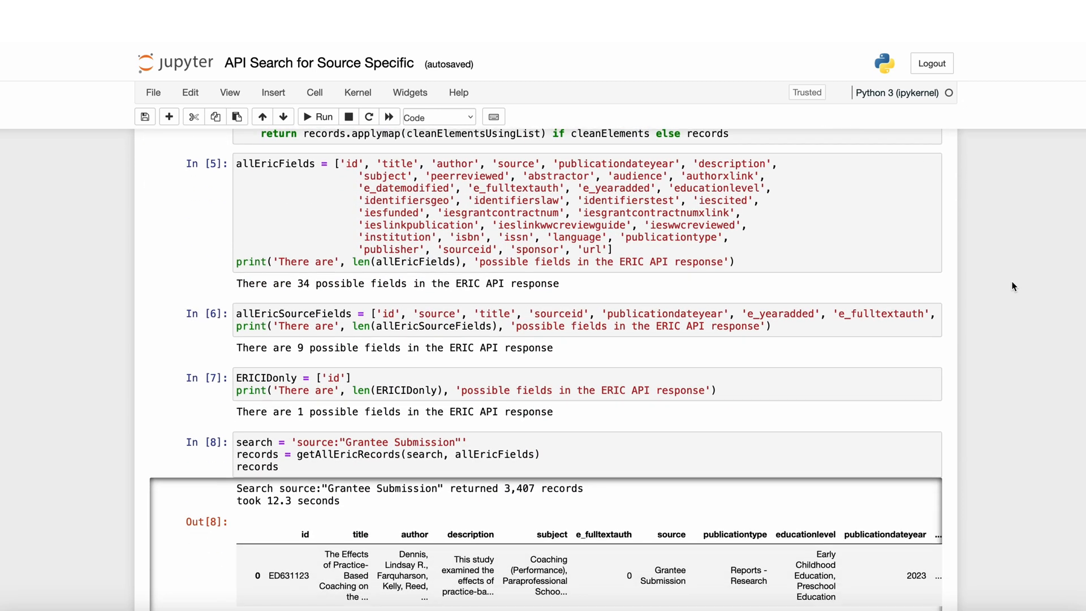